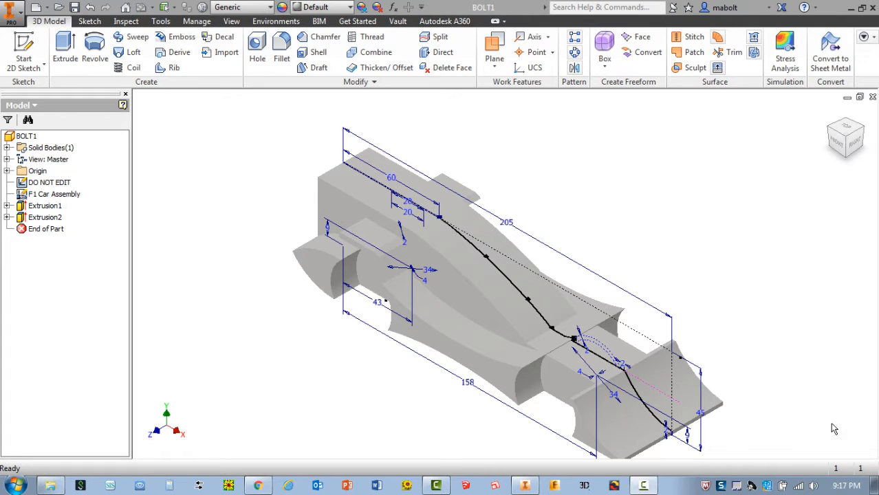
mouse_move(612, 239)
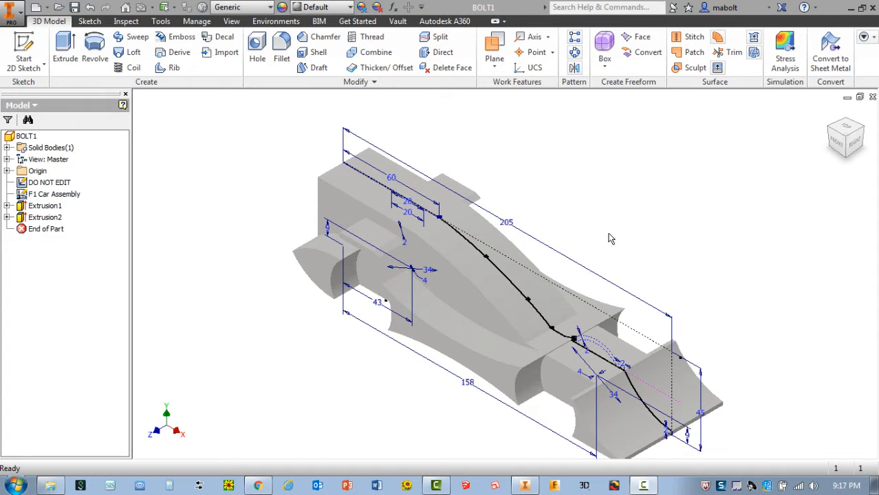
mouse_move(158, 136)
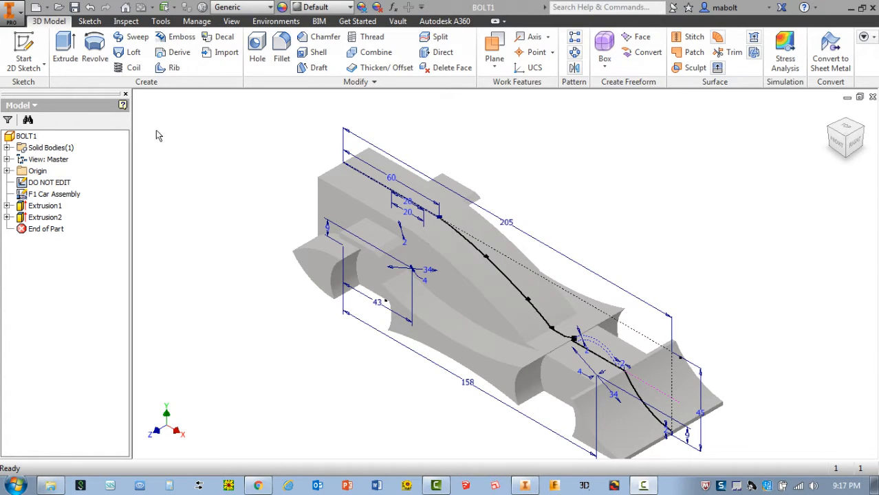
- Highlight the F1 Car Assembly sketch and both extrusions, then expand Extrusion1 and Extrusion2 in the browser
click(53, 194)
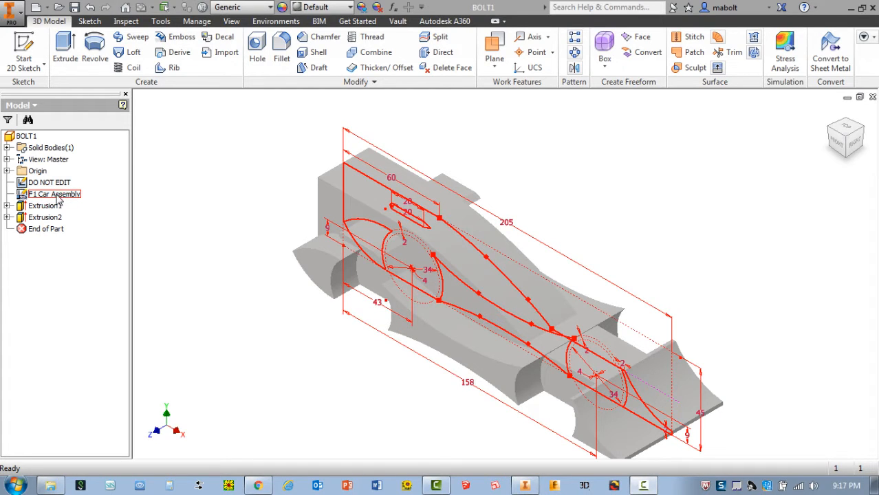
click(46, 206)
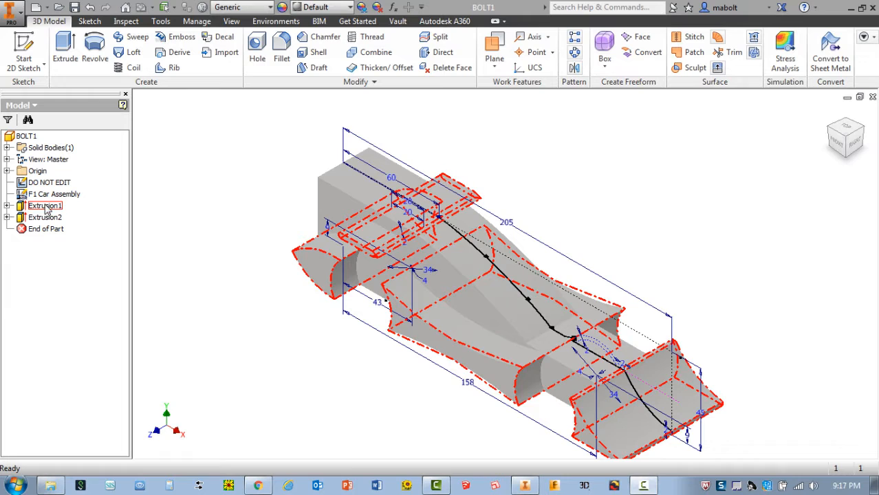
click(45, 217)
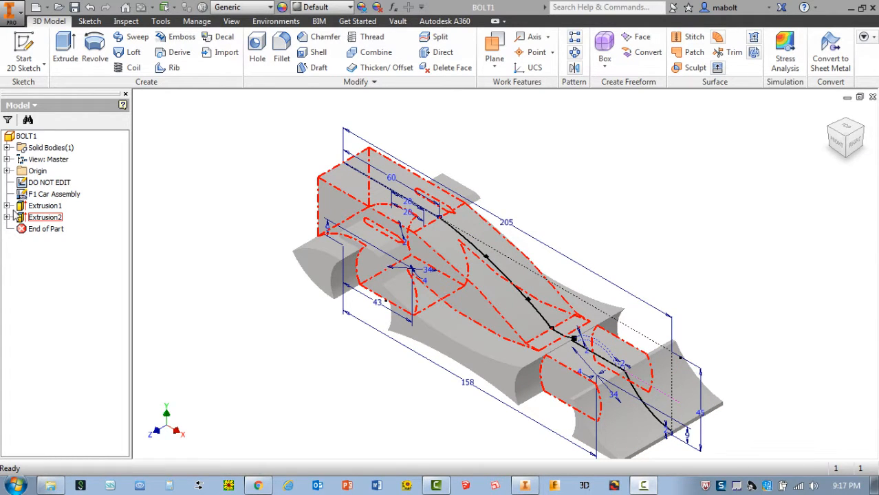
click(6, 206)
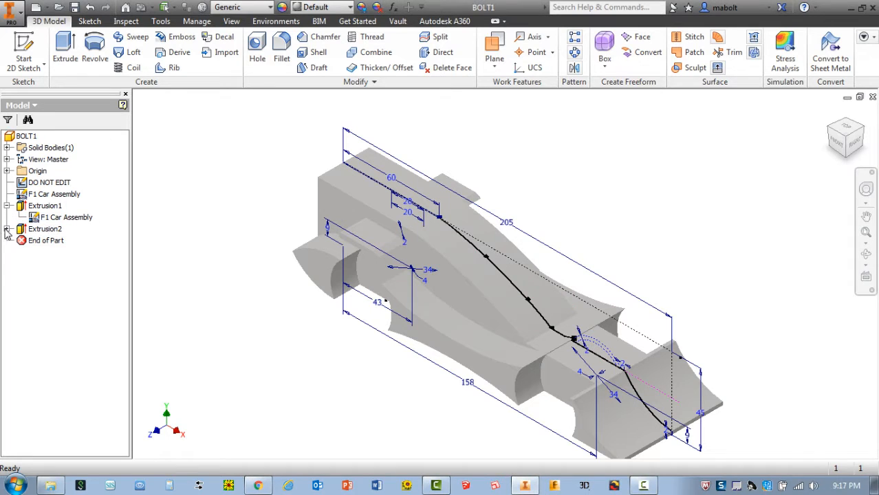
click(7, 229)
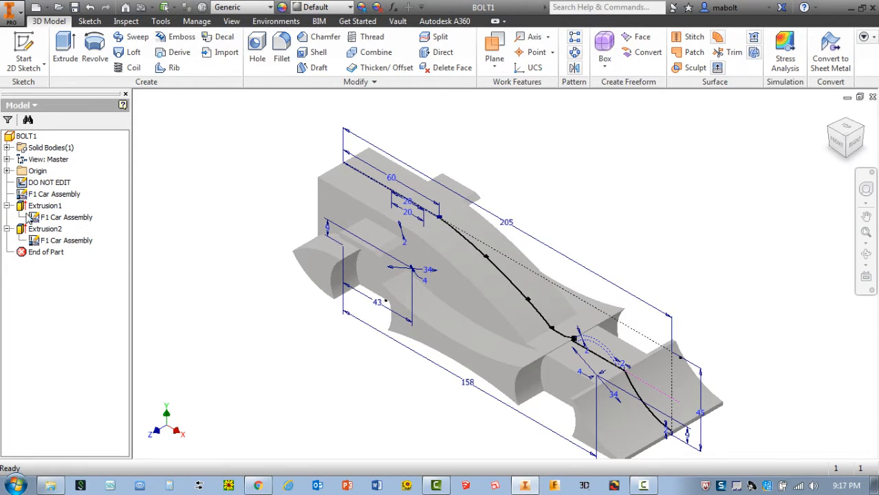
click(67, 240)
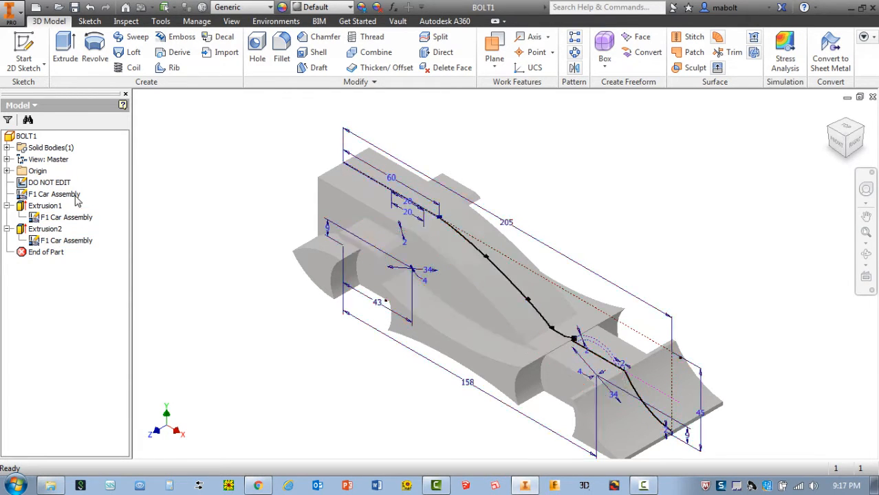
click(53, 194)
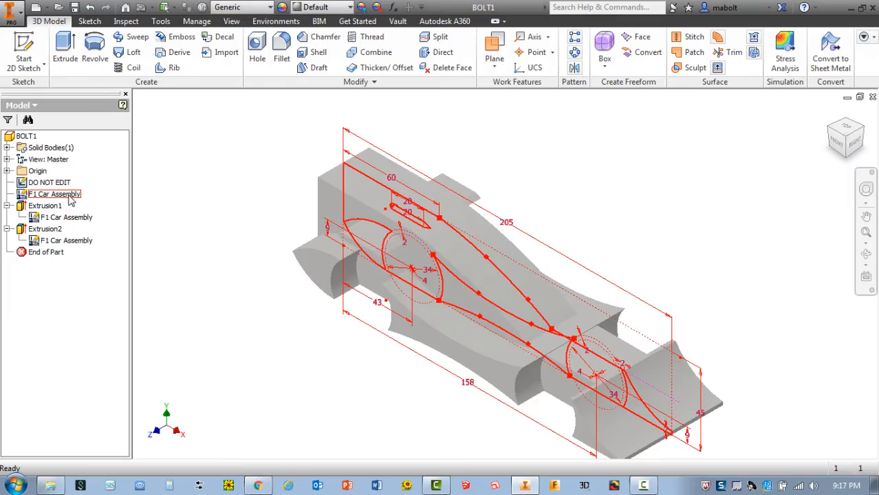
- Edit the F1 Car Assembly sketch from its browser context menu
right_click(54, 194)
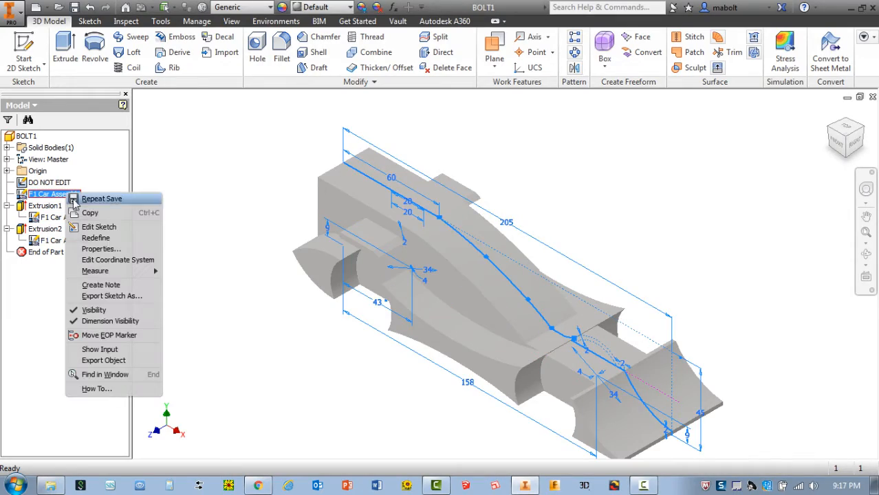
click(98, 227)
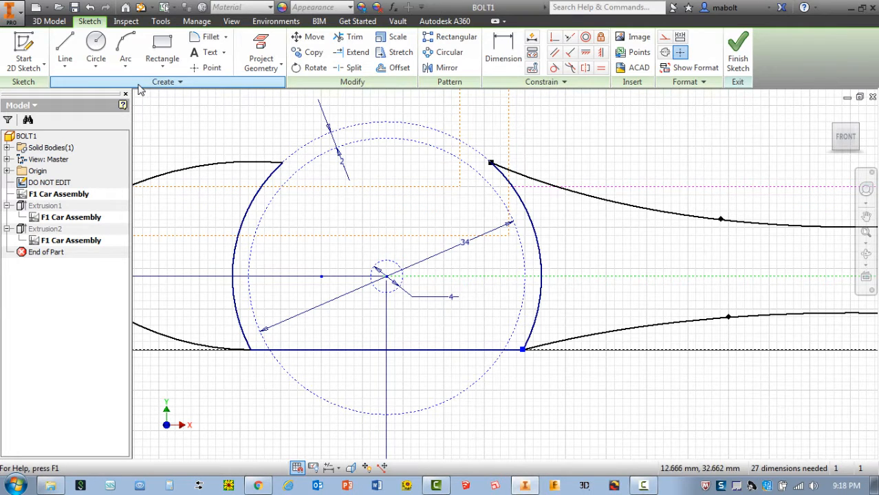
- Draw a small circle centred on the first wheel's centre point
click(96, 48)
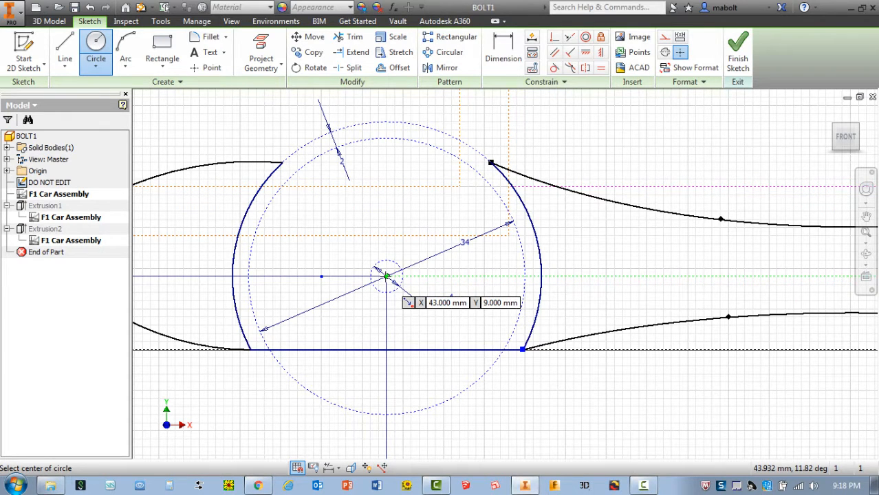
click(387, 276)
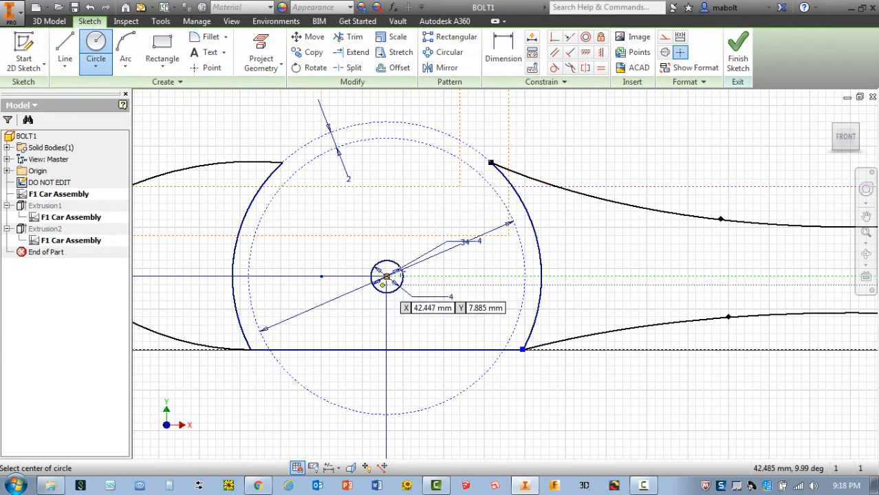
mouse_move(815, 260)
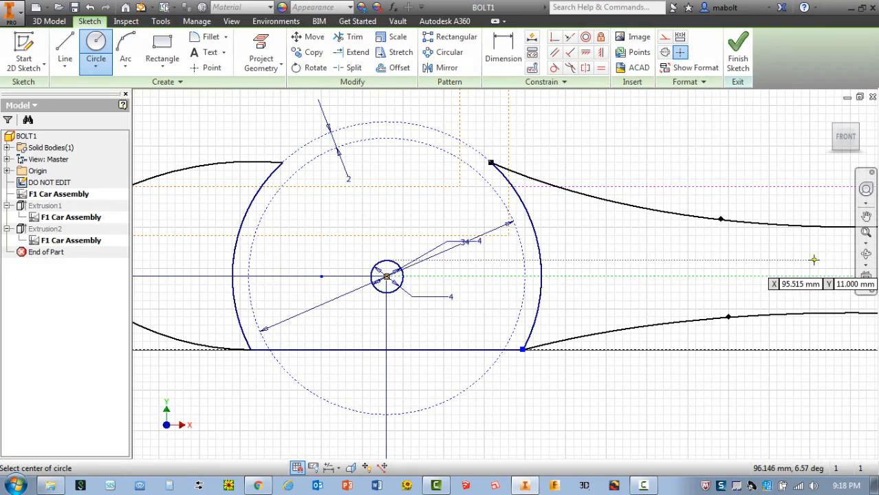
- Pan to the second wheel and place a 4 mm circle at its centre
drag(385, 276, 767, 263)
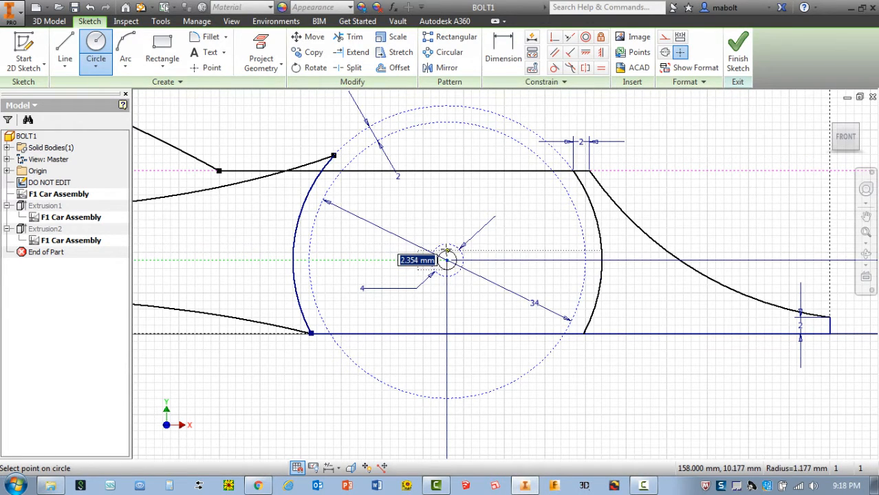
text(4)
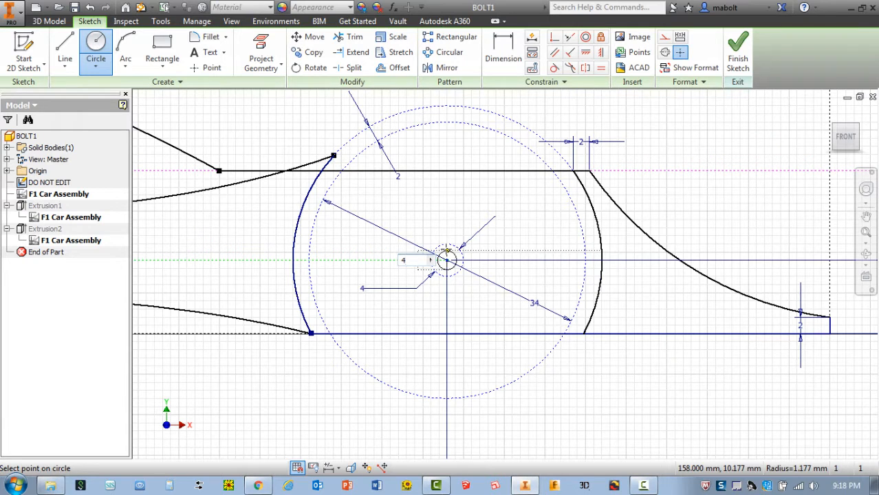
click(448, 260)
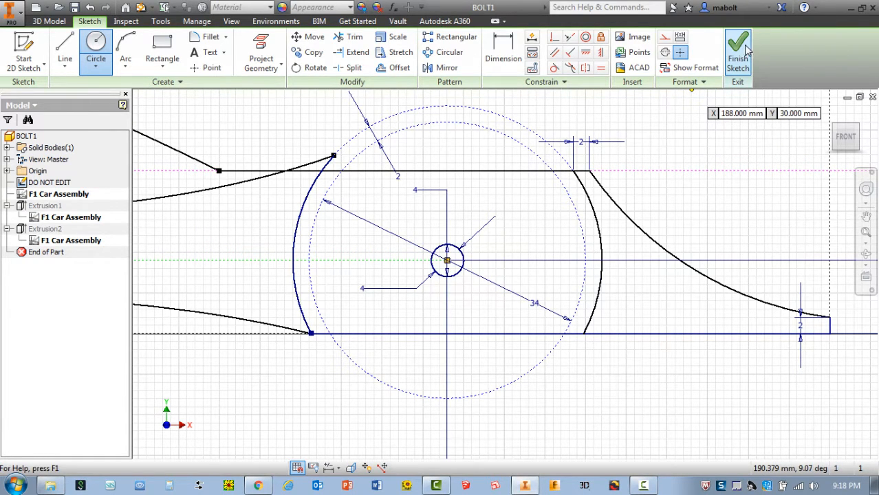
- Finish the F1 Car Assembly sketch and start an Extrude feature
click(737, 52)
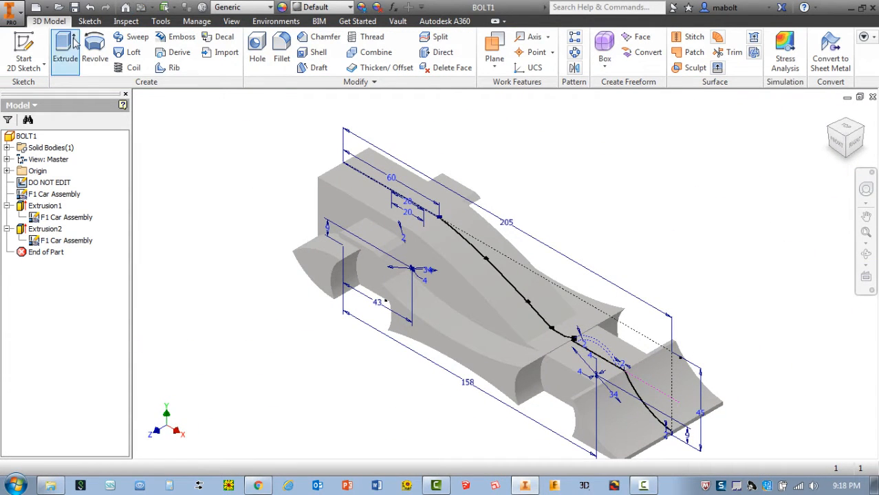
mouse_move(65, 44)
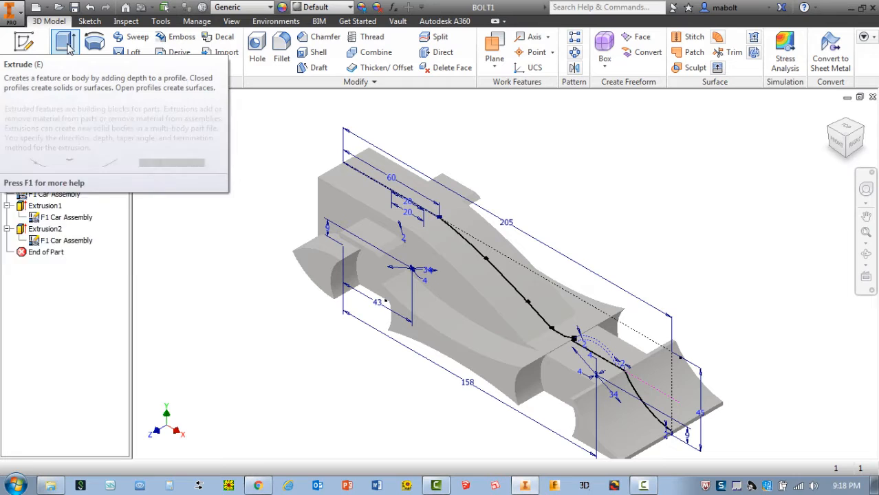
click(65, 43)
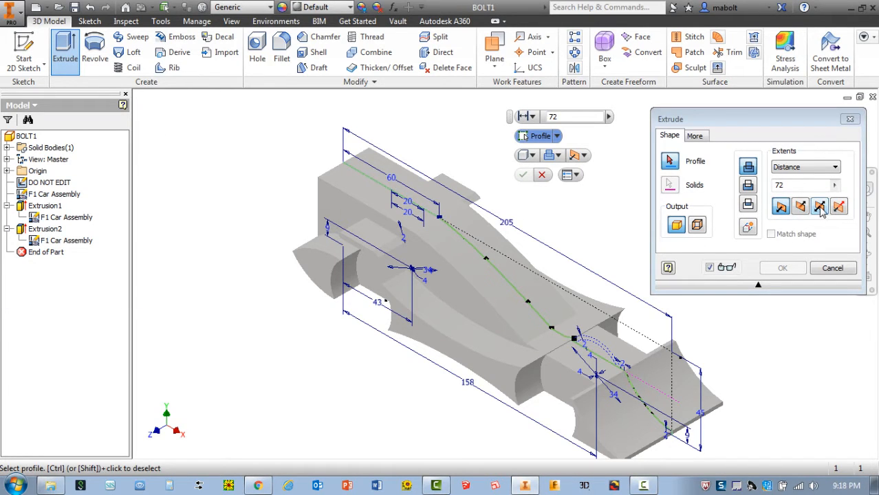
- Extrude both 4 mm axle circles 72 mm symmetrically as Extrusion3
click(819, 207)
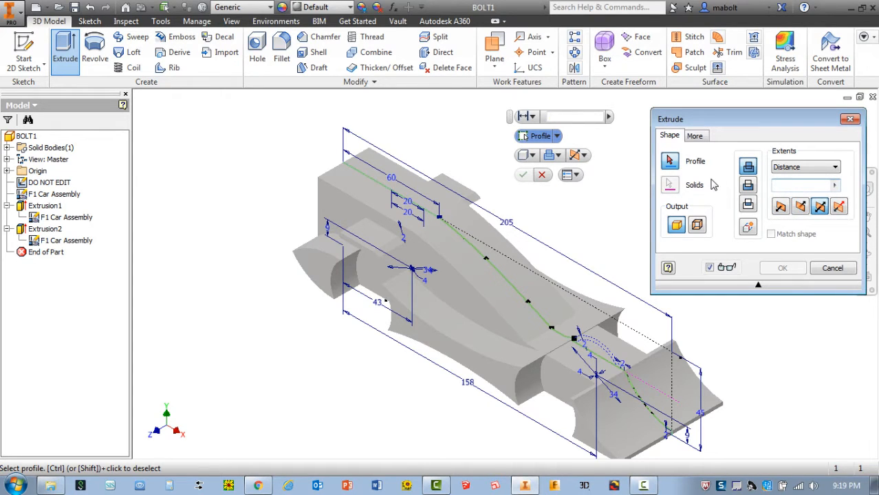
text(72)
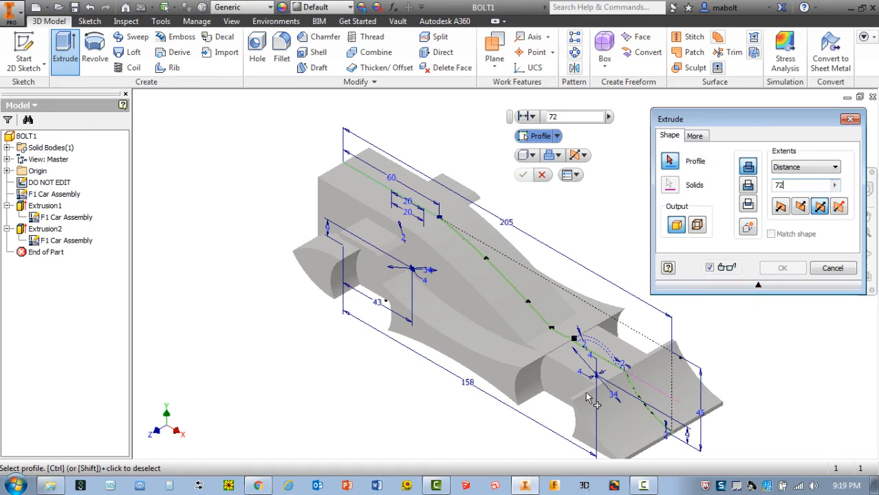
click(596, 397)
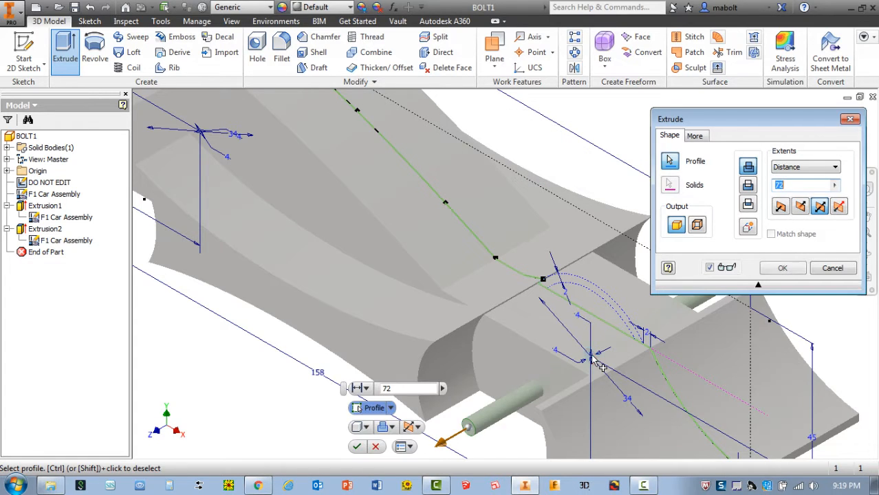
mouse_move(481, 413)
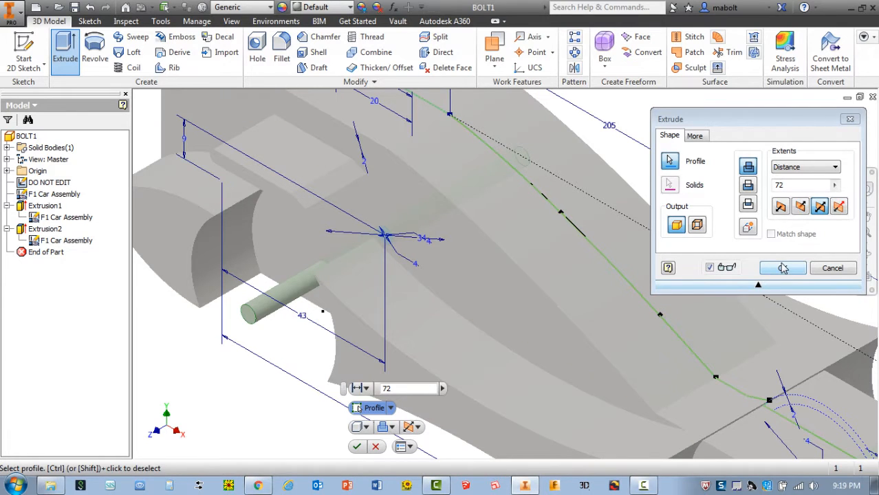
click(783, 268)
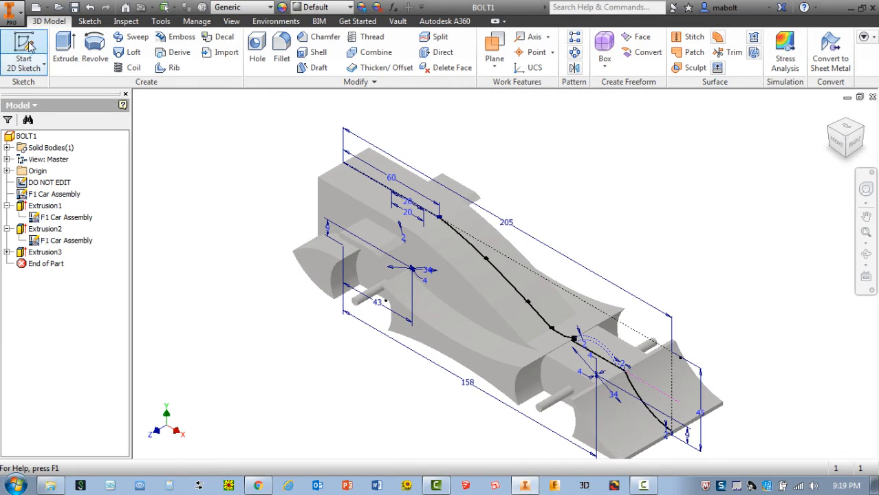
mouse_move(23, 48)
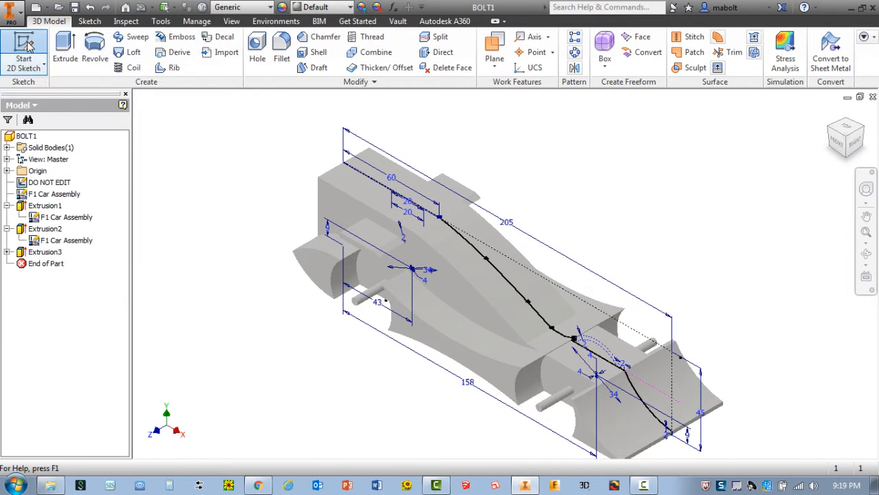
- Start Sketch7 on the axle end face and draw a 34 mm circle centred on the axle
click(23, 50)
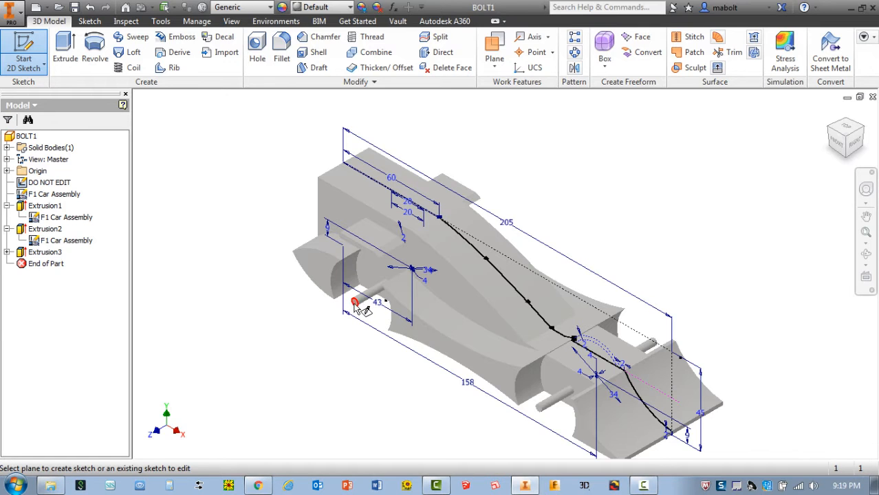
mouse_move(351, 320)
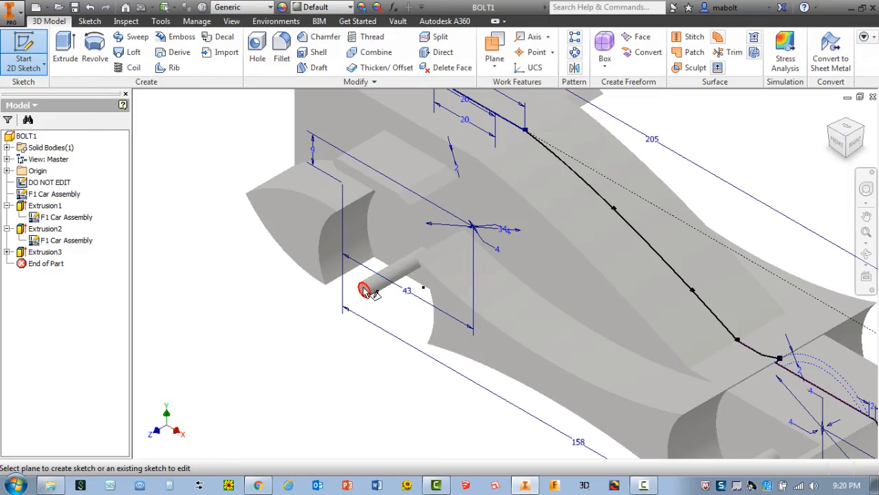
click(363, 289)
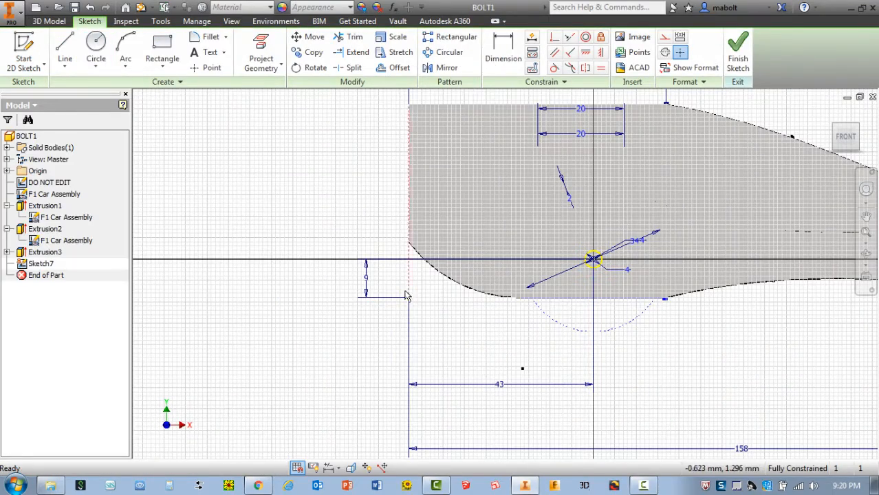
click(95, 45)
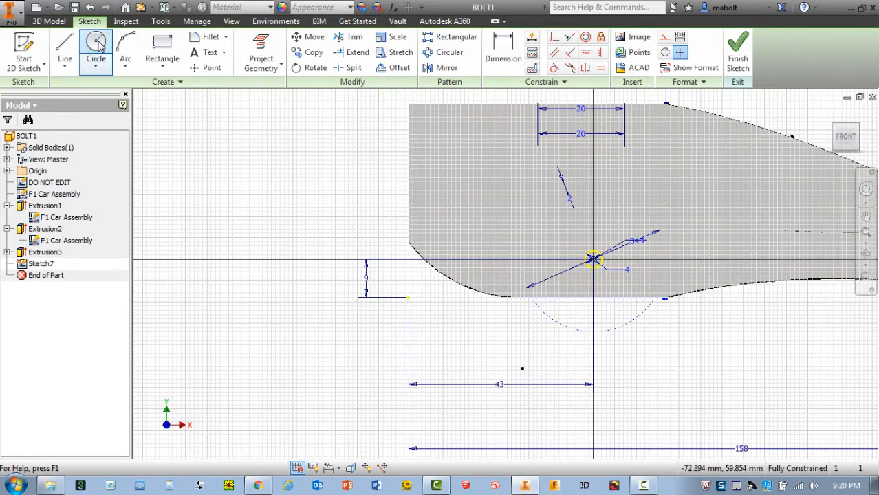
click(95, 45)
text(3)
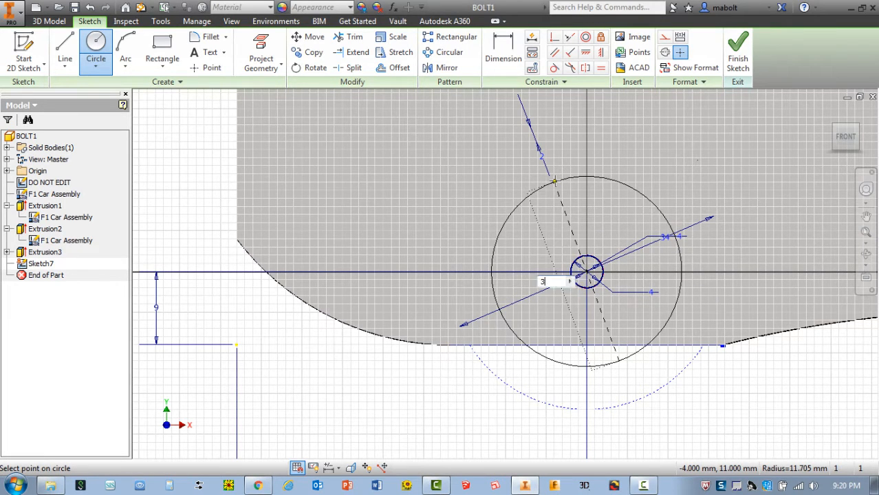
text(4)
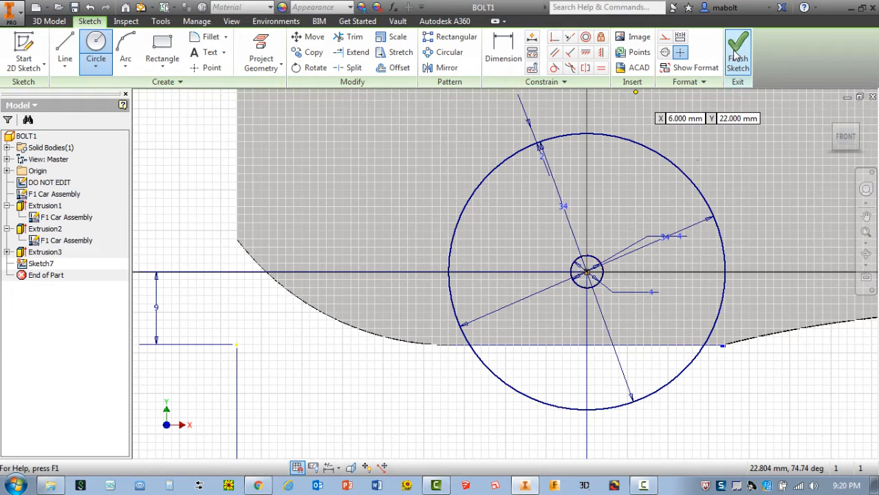
mouse_move(738, 52)
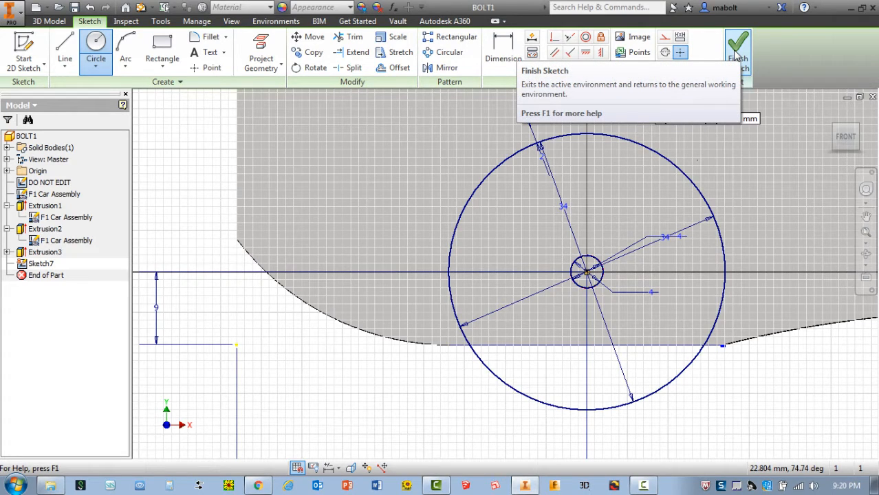
- Finish Sketch7 and extrude the 34 mm circle 19 mm, reversed toward the body, as Extrusion4
click(738, 46)
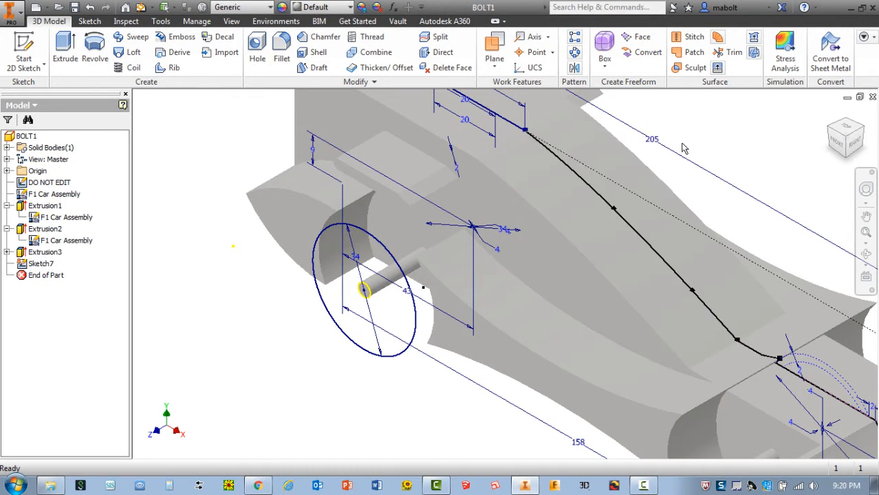
mouse_move(367, 335)
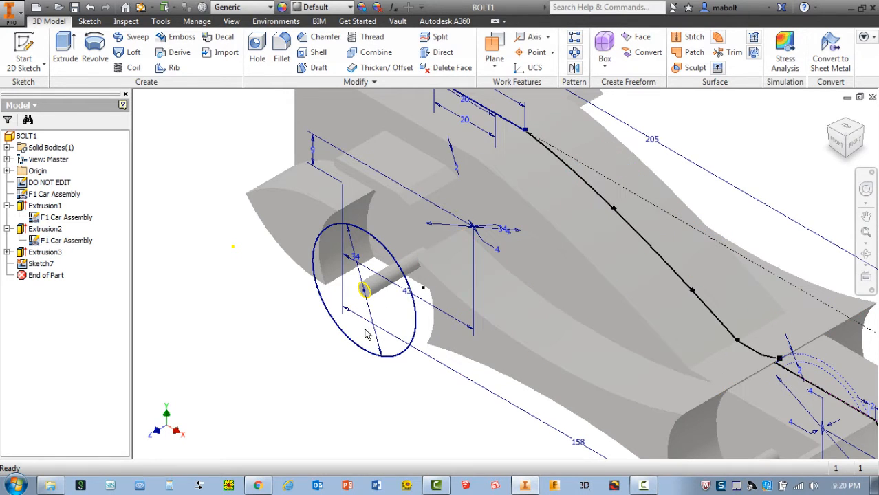
mouse_move(65, 48)
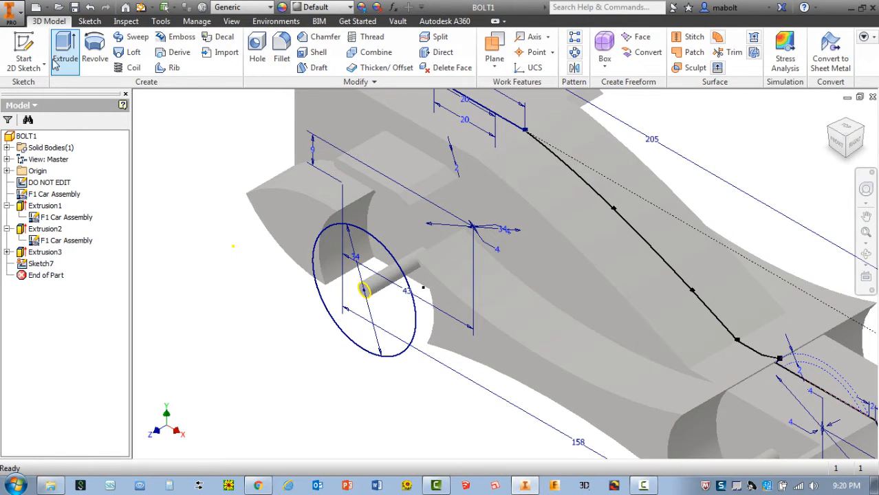
click(65, 51)
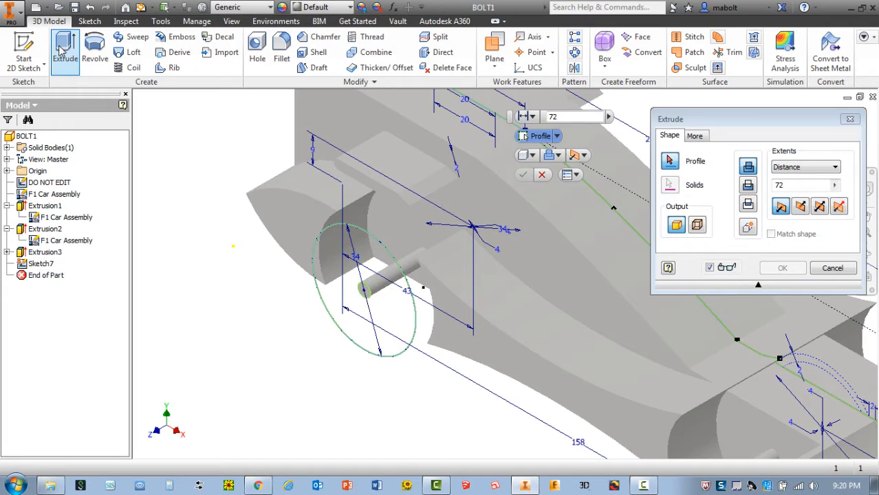
click(593, 207)
text(19)
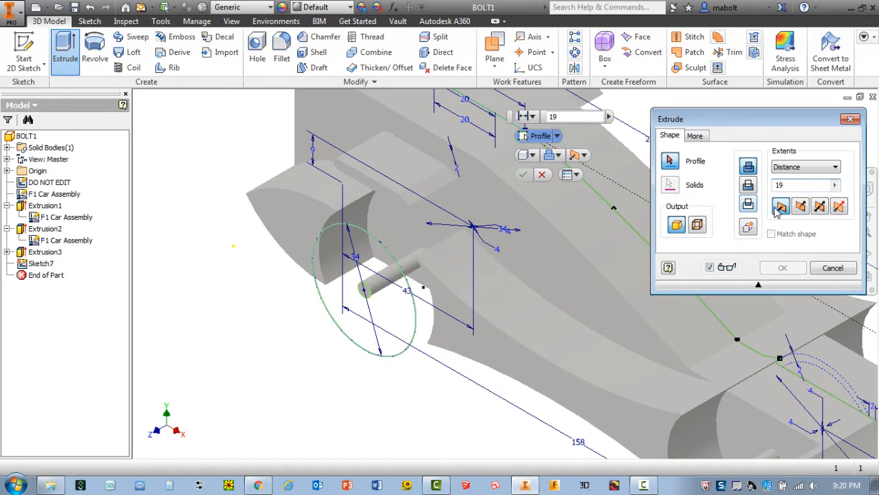
mouse_move(800, 207)
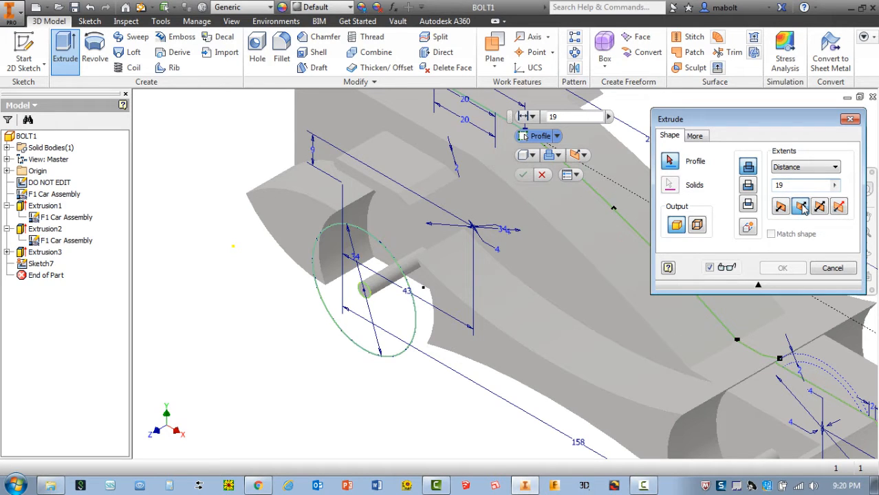
click(406, 317)
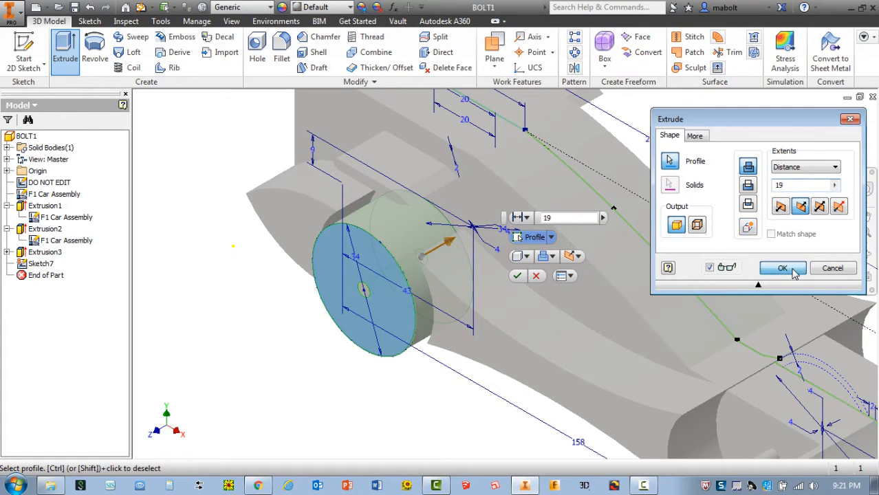
click(782, 267)
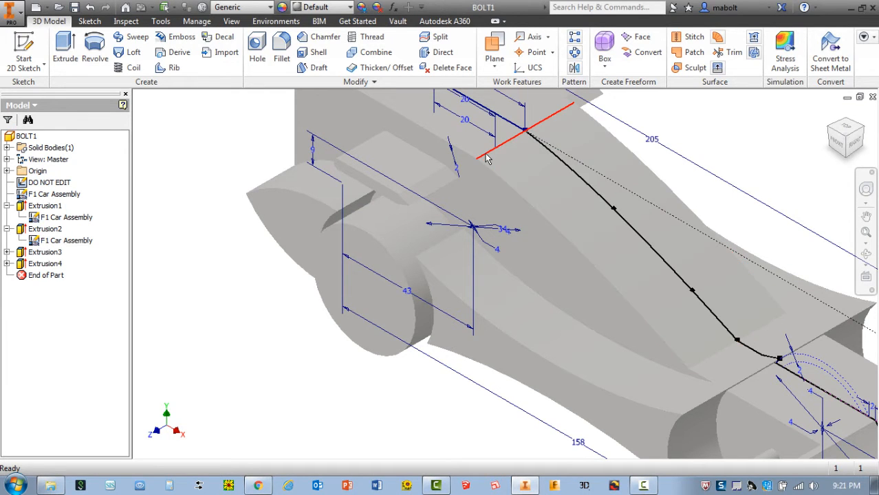
drag(488, 159, 476, 182)
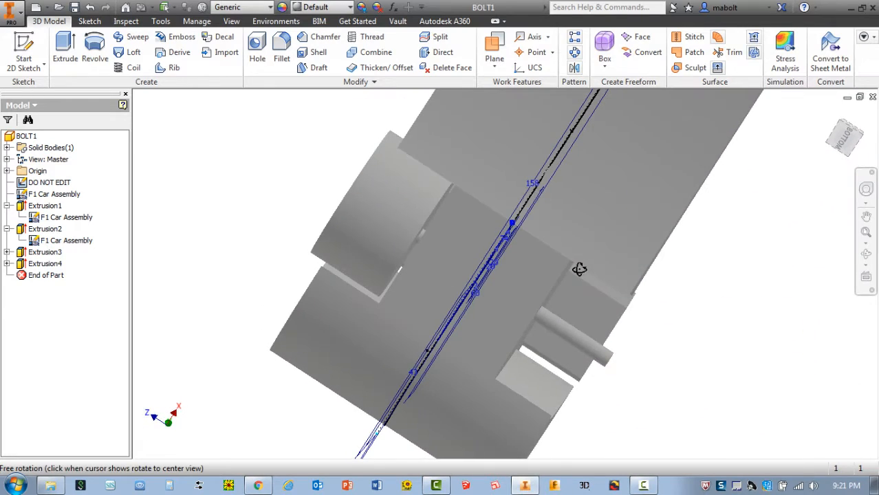
mouse_move(423, 237)
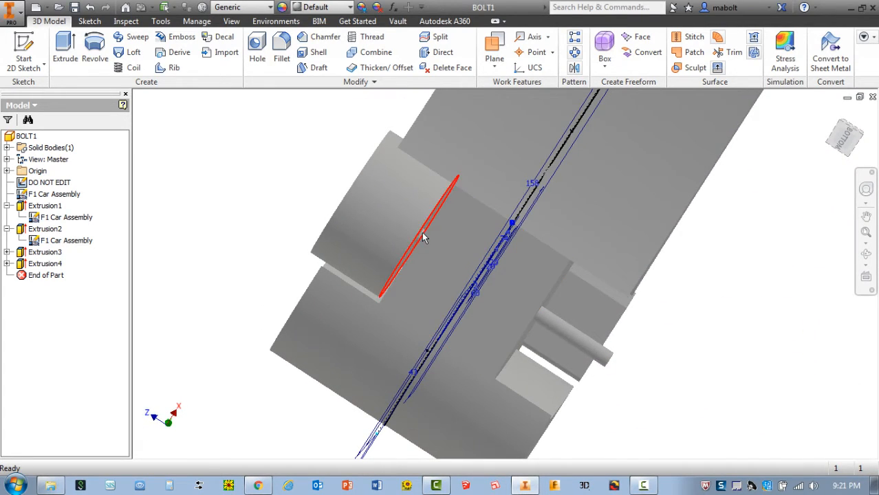
drag(423, 237, 637, 267)
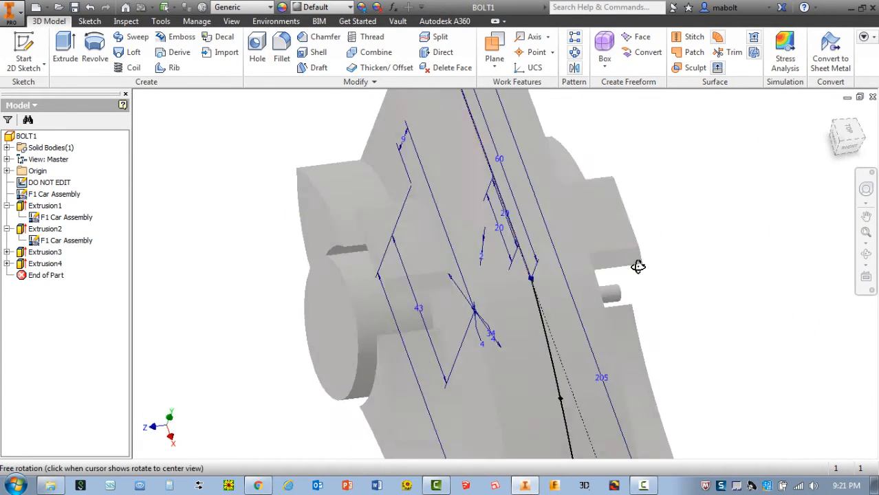
drag(638, 267, 506, 202)
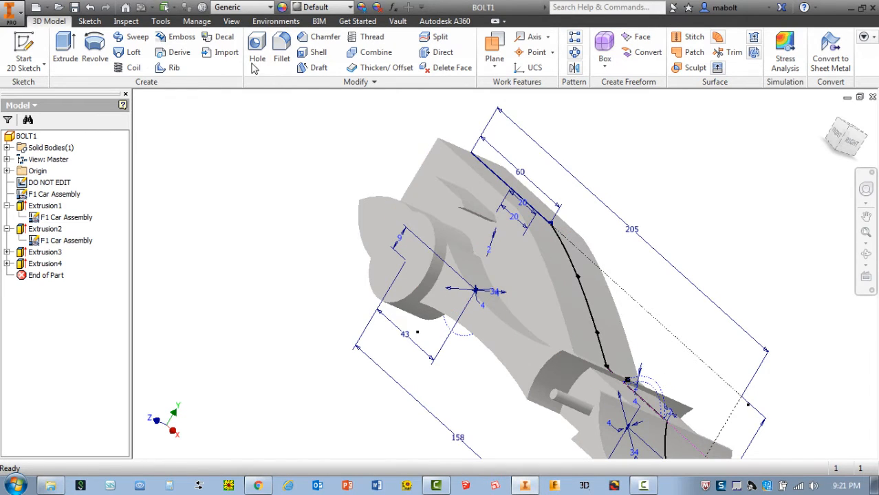
mouse_move(24, 45)
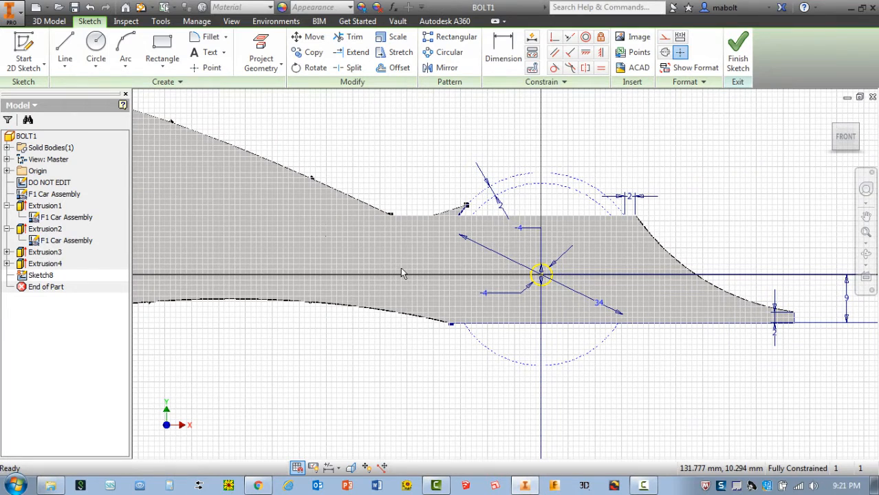
- Draw a 34 mm circle on the second axle's centre in Sketch8 and finish the sketch
click(96, 48)
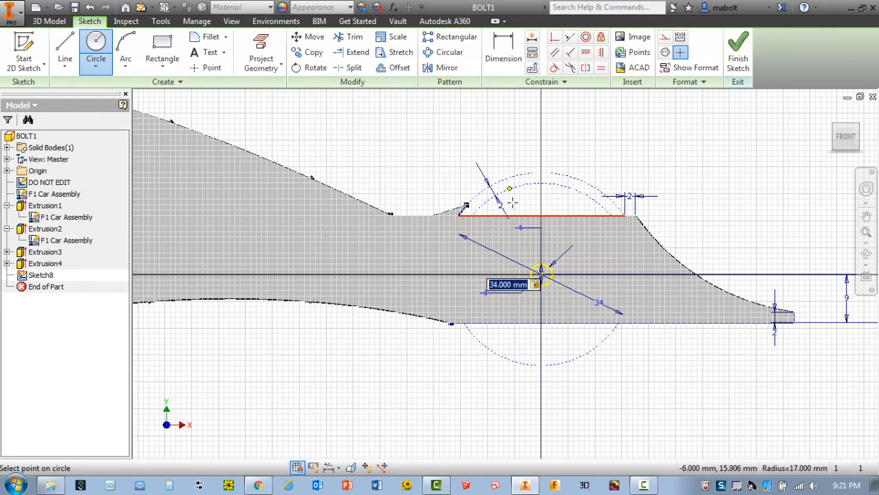
click(540, 274)
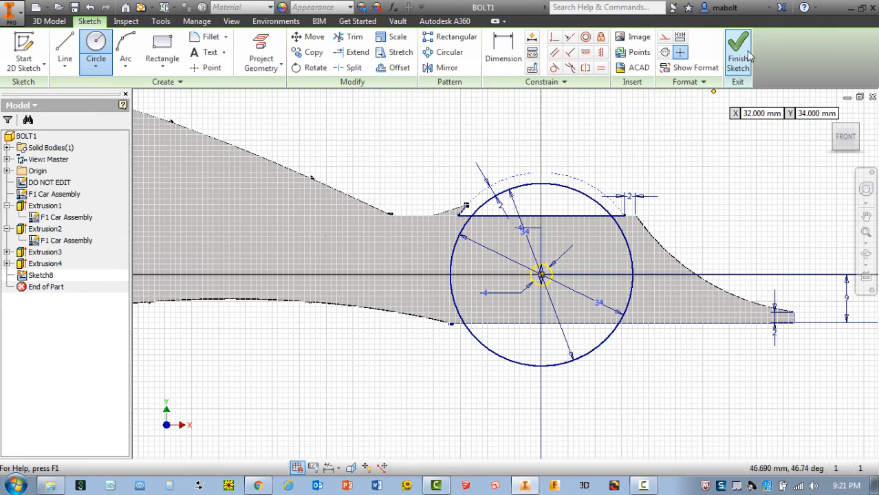
click(738, 52)
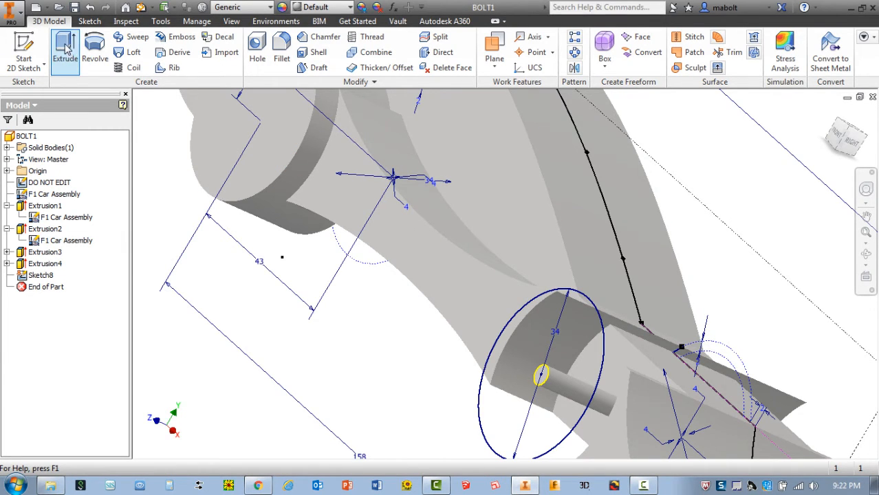
- Extrude the second 34 mm wheel circle 19 mm toward the body as Extrusion5
click(65, 51)
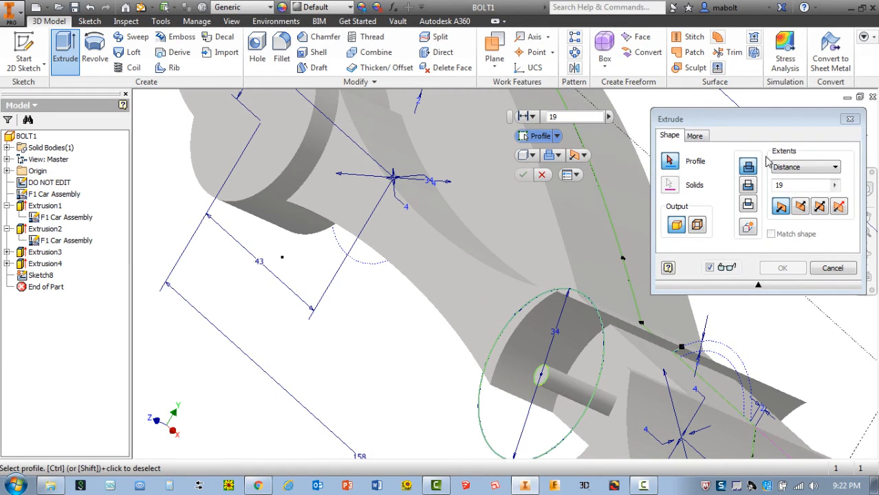
click(805, 184)
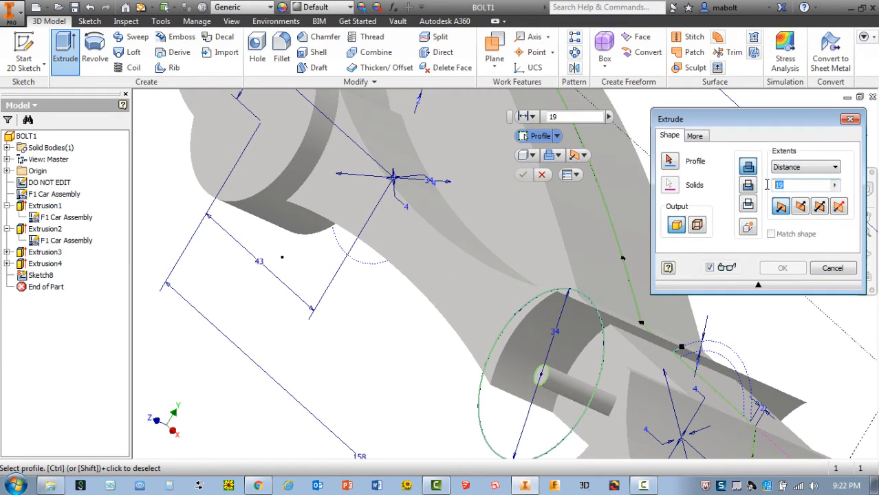
mouse_move(801, 207)
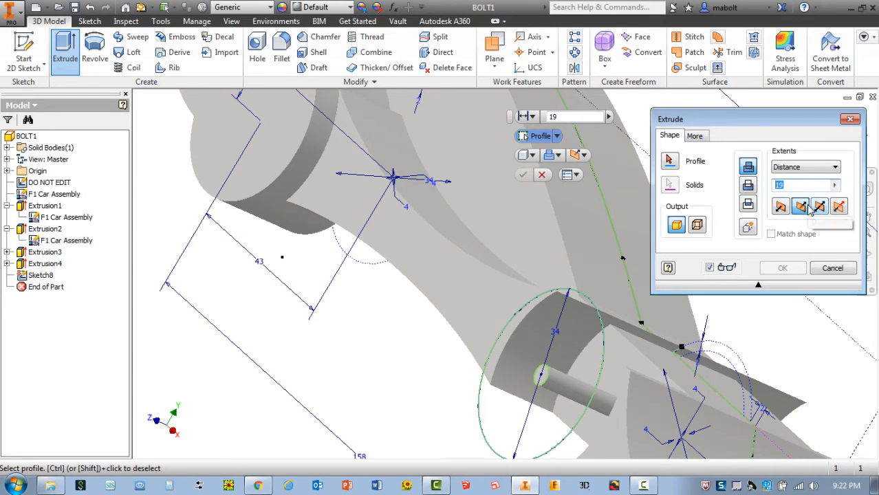
mouse_move(781, 206)
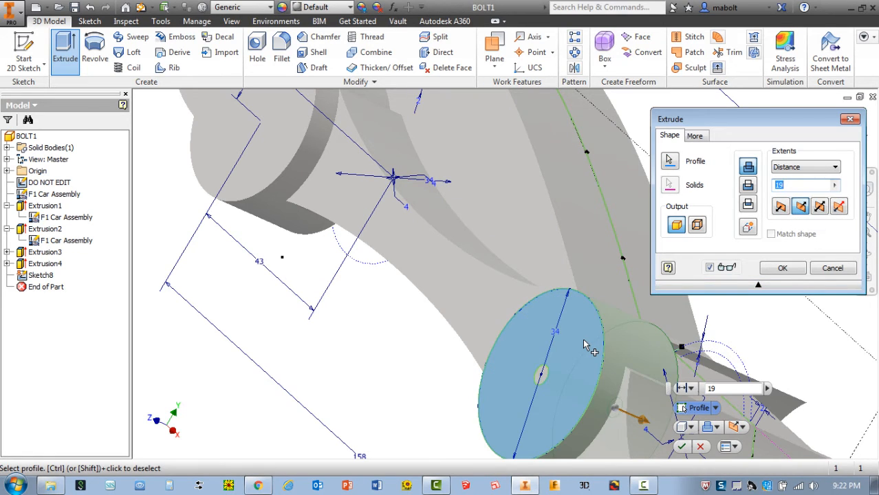
click(782, 268)
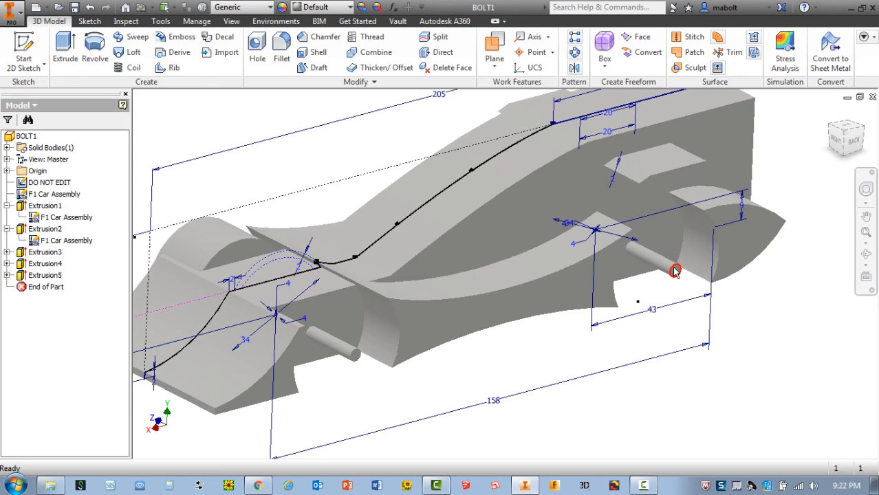
click(675, 270)
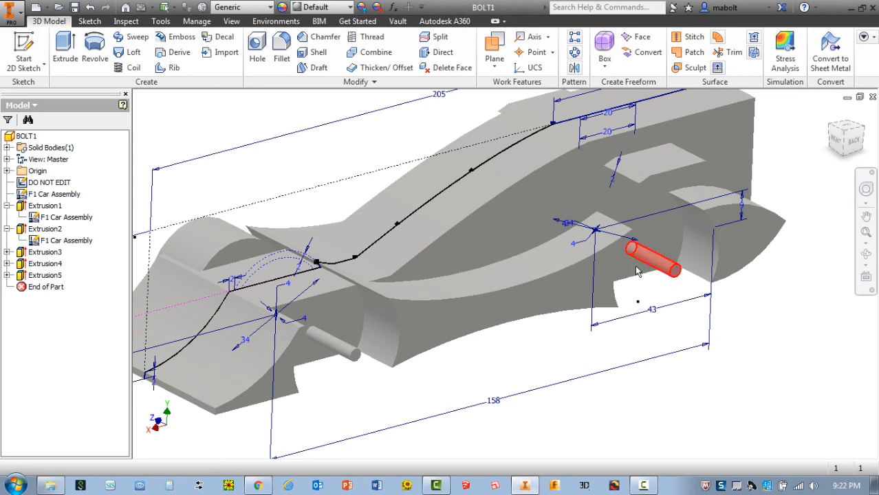